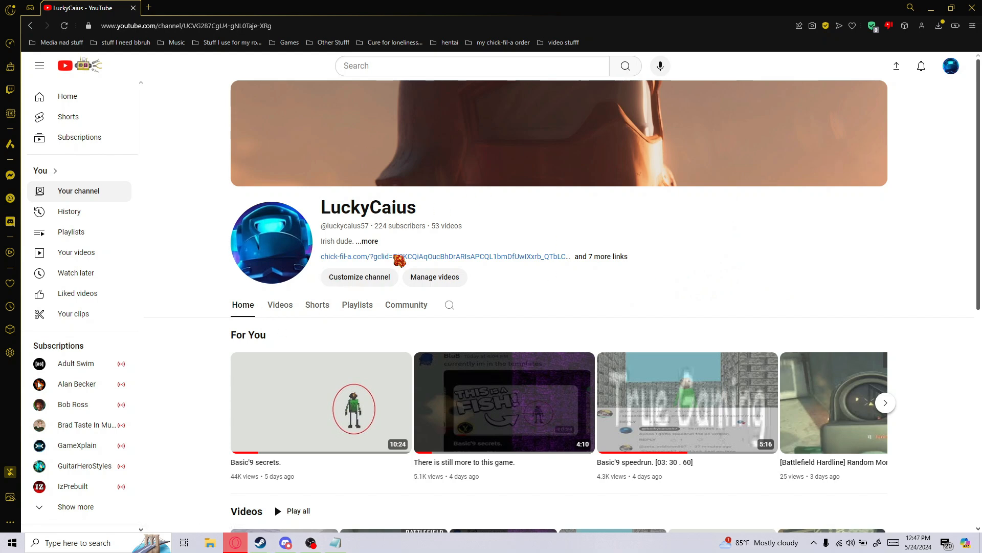
# Open the channel video 'There is still more to this game.' from the Videos list
pyautogui.click(279, 305)
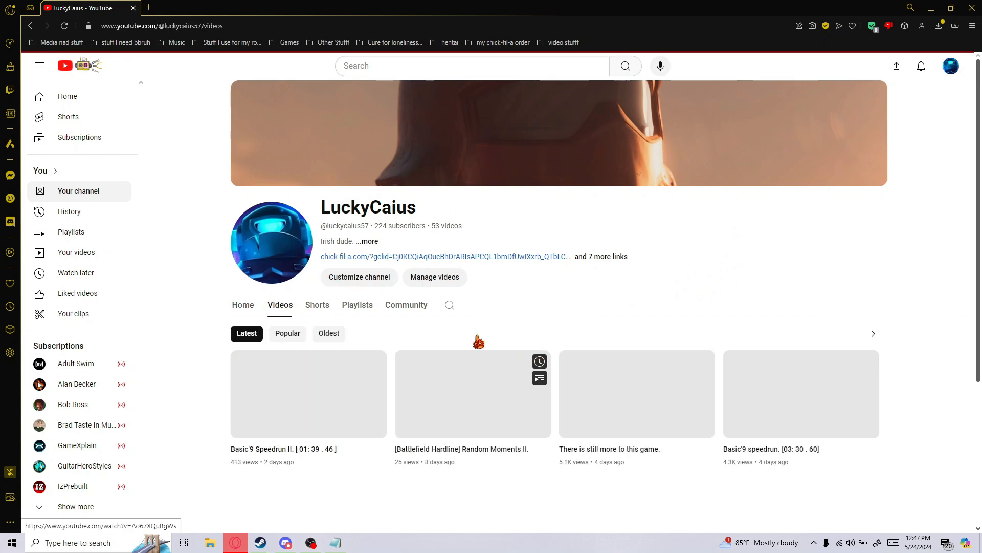
pyautogui.scroll(-3)
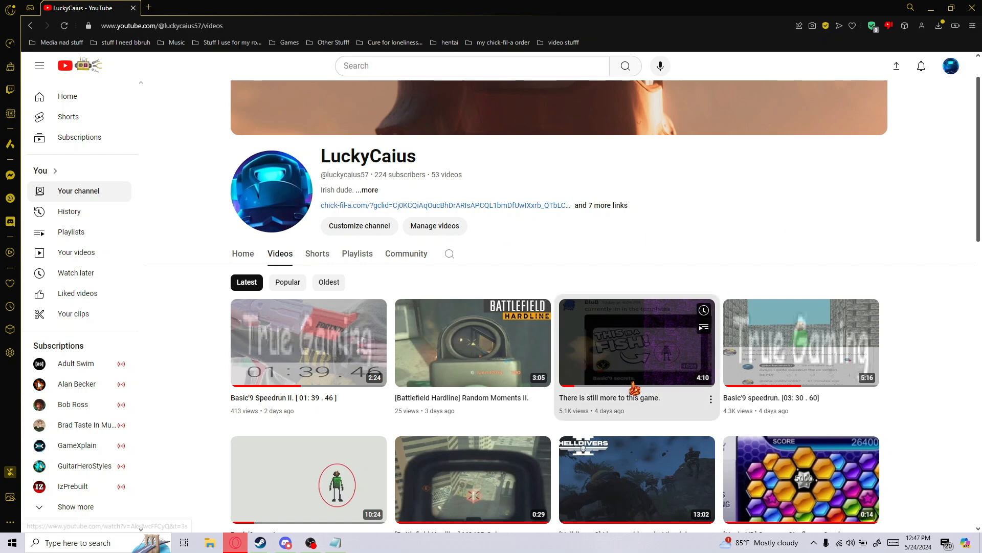
pyautogui.click(635, 343)
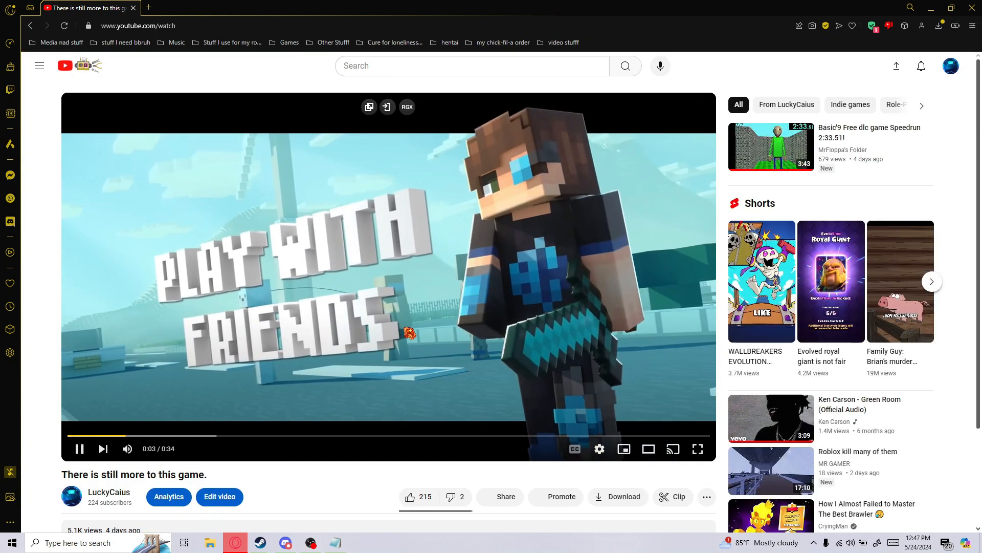
# Expand the video description and follow its Game files Google Drive link
pyautogui.scroll(-3)
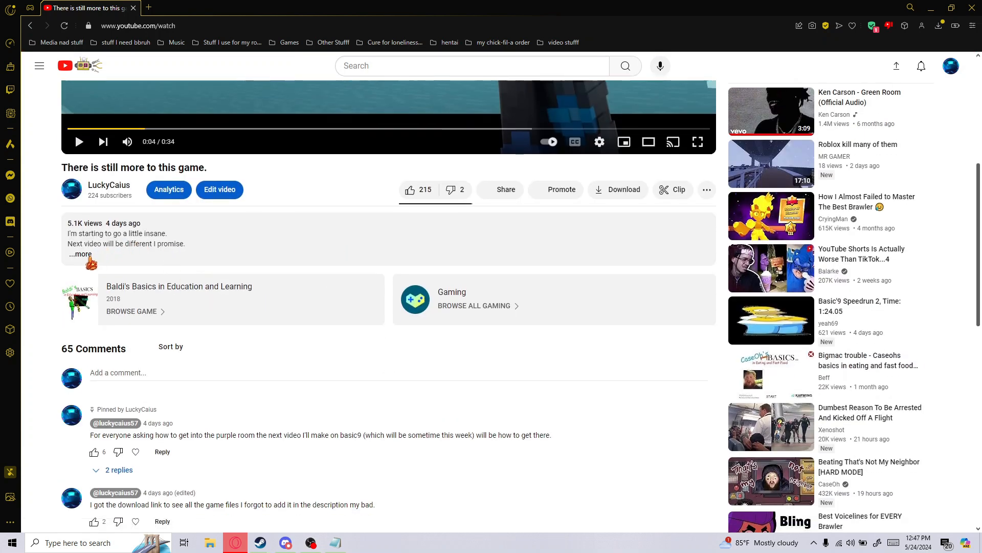
pyautogui.click(80, 254)
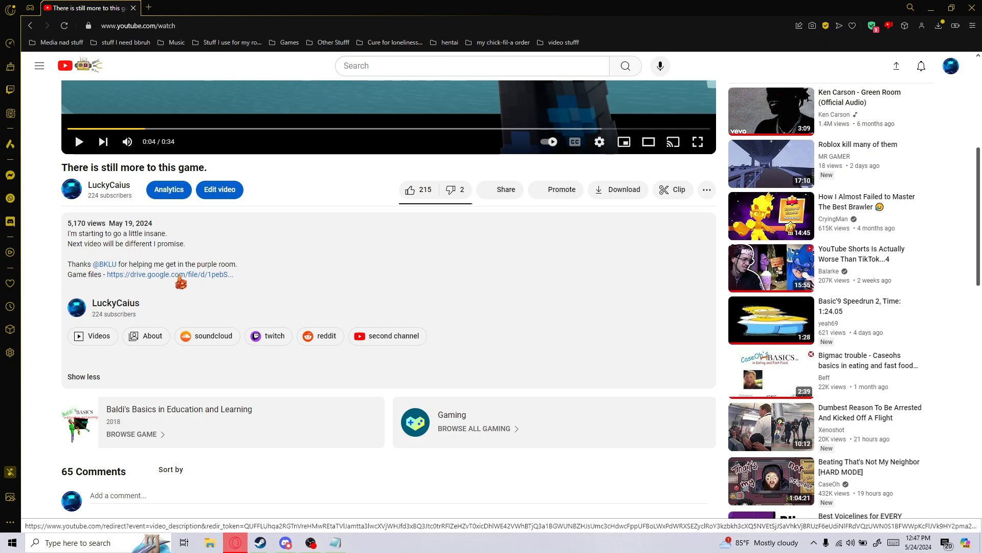
pyautogui.click(169, 274)
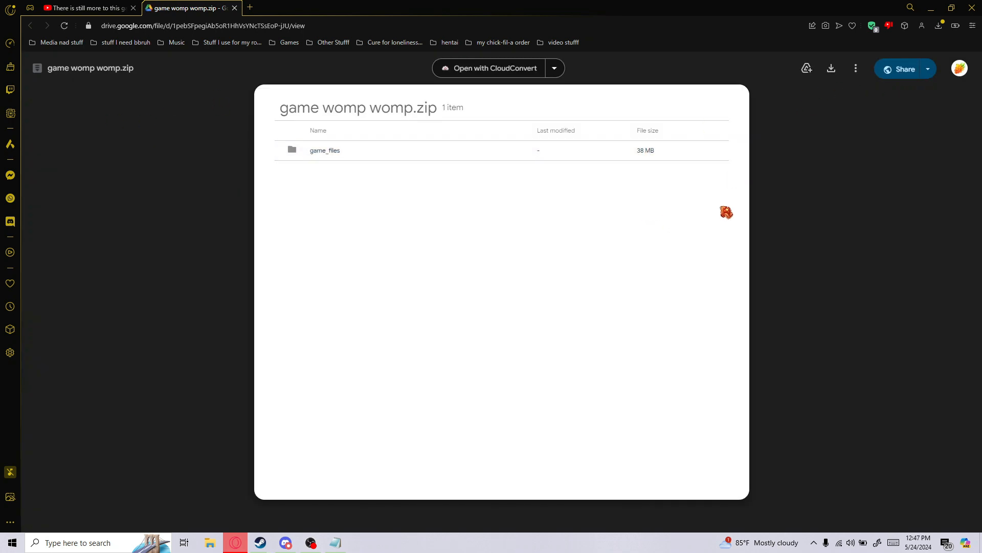
# Download 'game womp womp.zip' from the Google Drive preview
pyautogui.click(830, 68)
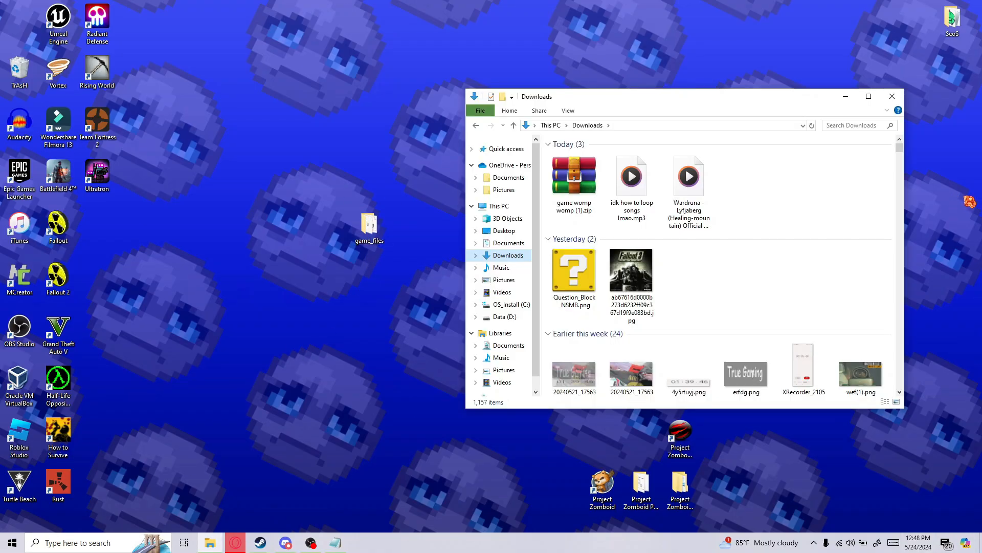
# Move the game zip from Downloads onto the desktop and close Downloads
pyautogui.click(573, 175)
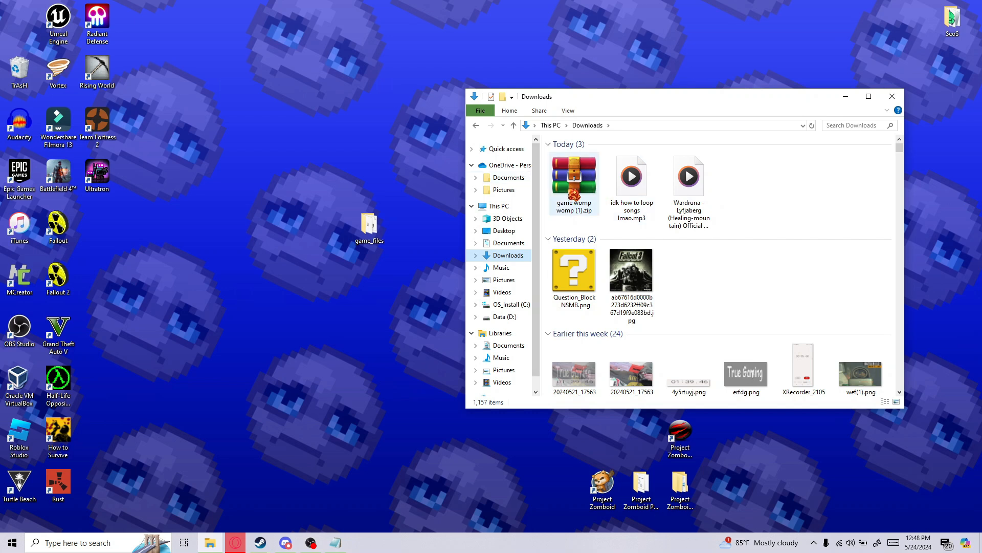
pyautogui.rightClick(573, 181)
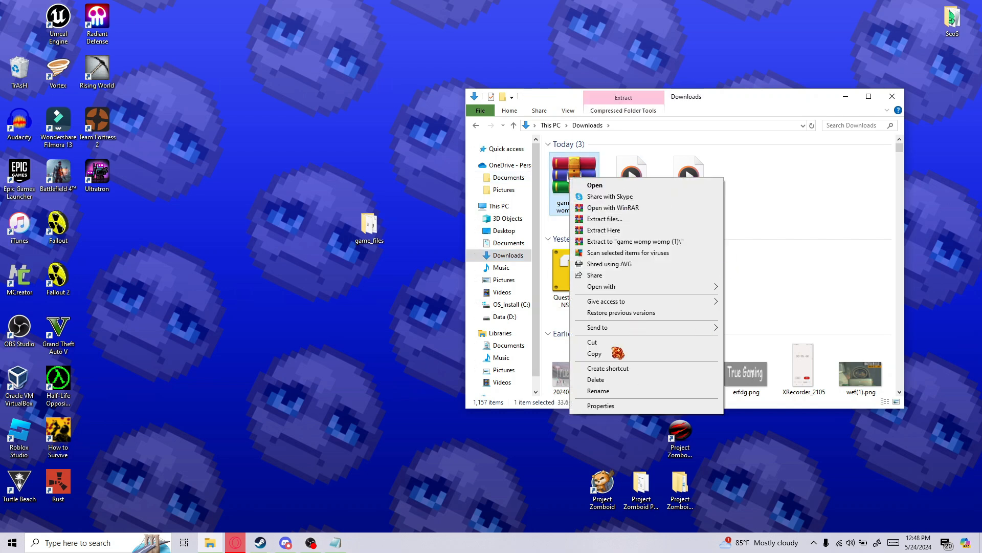
pyautogui.moveTo(613, 207)
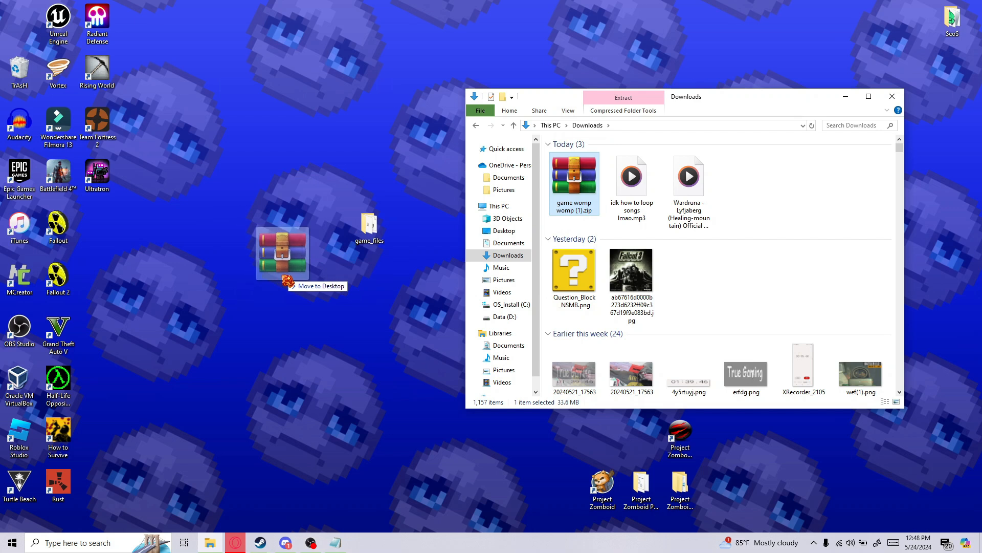
pyautogui.rightClick(282, 251)
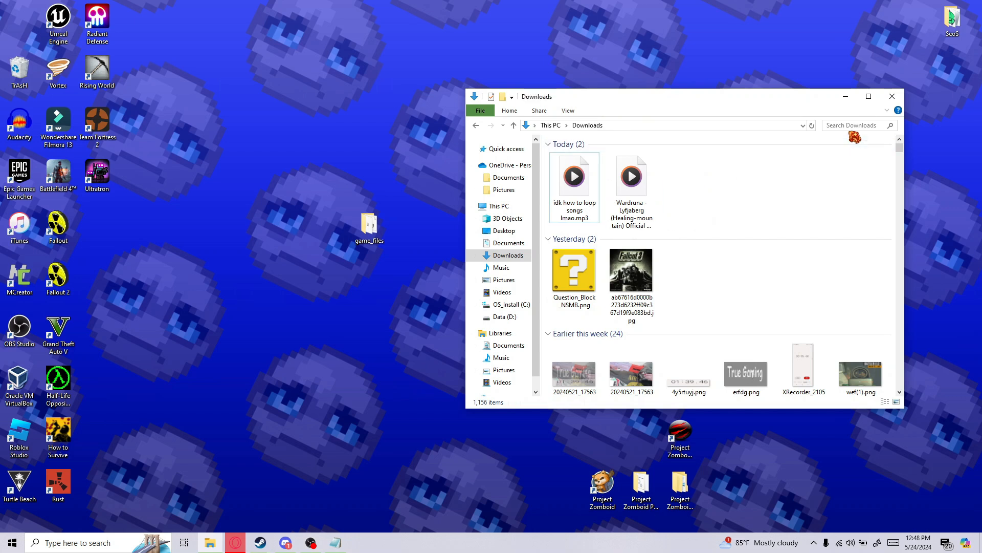
pyautogui.click(891, 95)
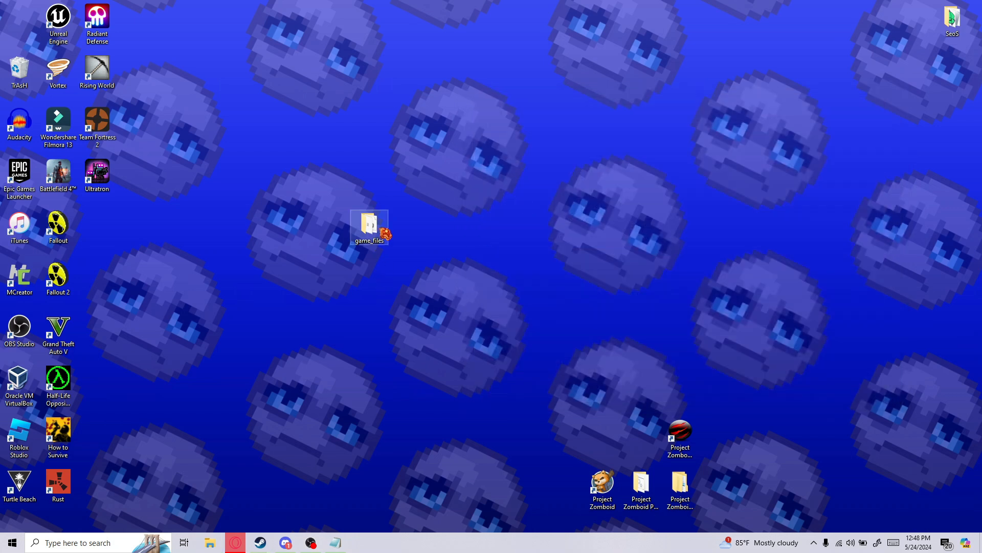
# Open the desktop game_files folder and scroll to locate index.html
pyautogui.doubleClick(369, 226)
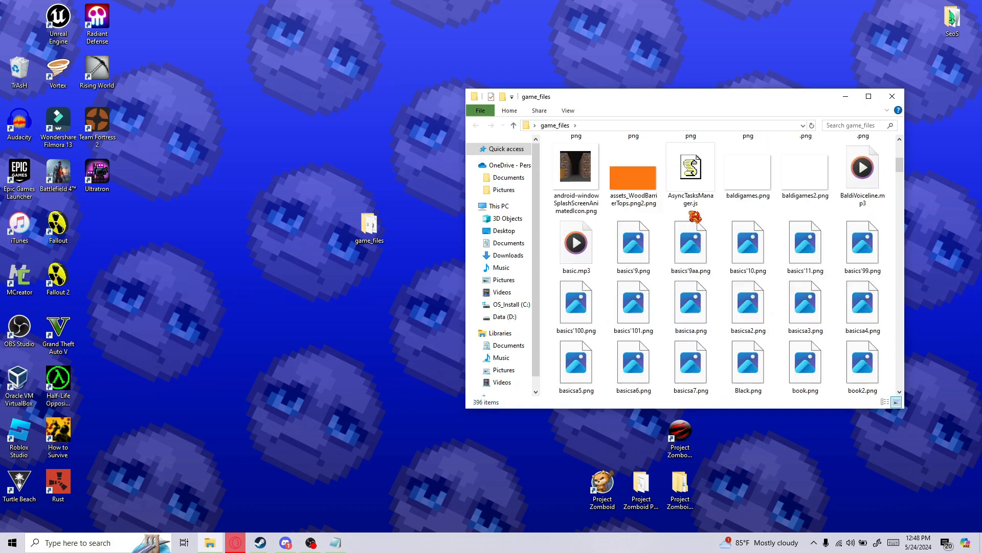
pyautogui.scroll(-3)
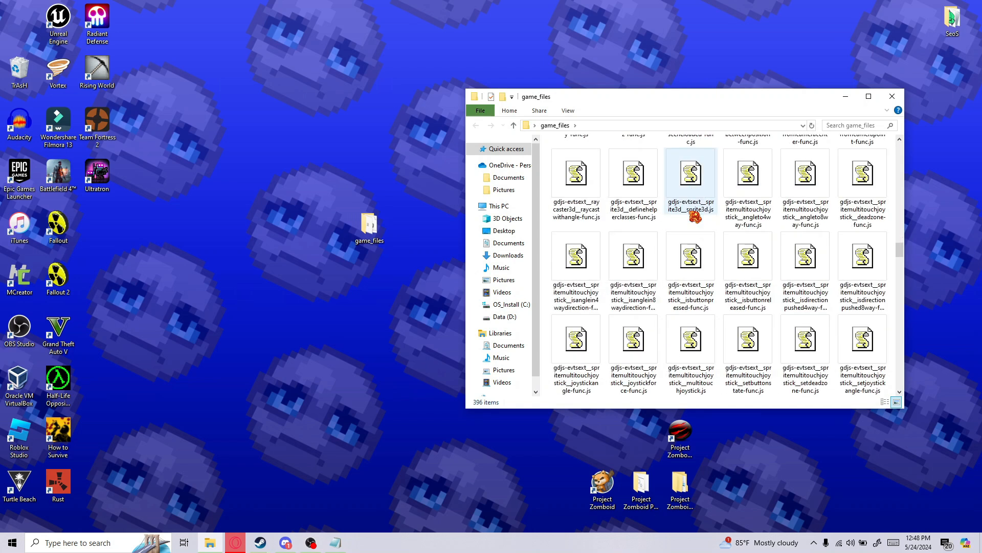
pyautogui.scroll(-3)
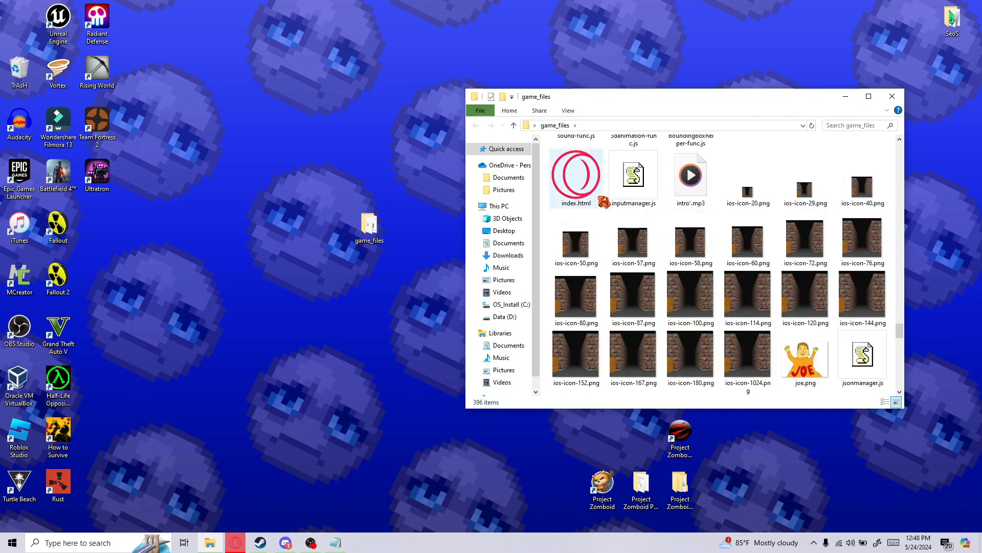
pyautogui.scroll(3)
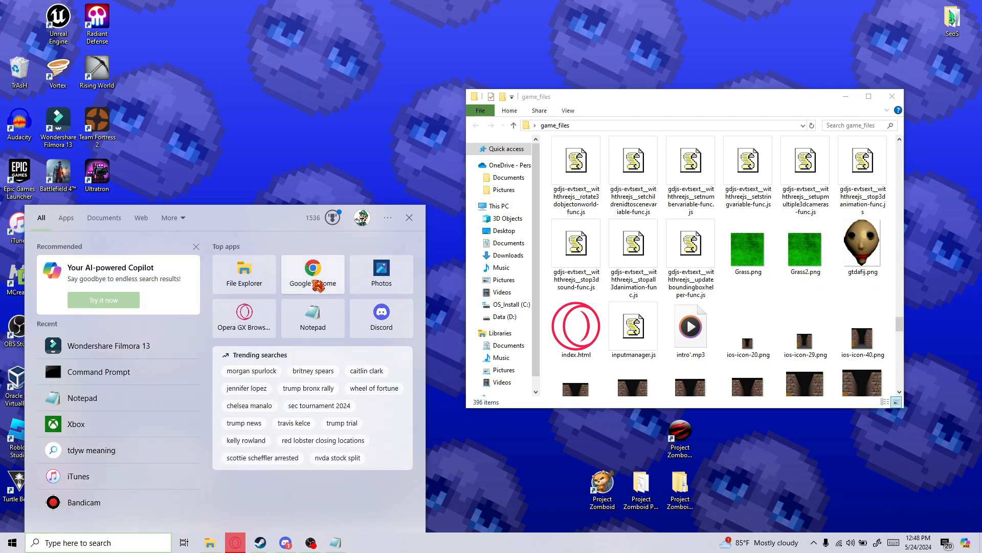
# Start Google Chrome from the Start menu using the Person 1 profile
pyautogui.click(313, 275)
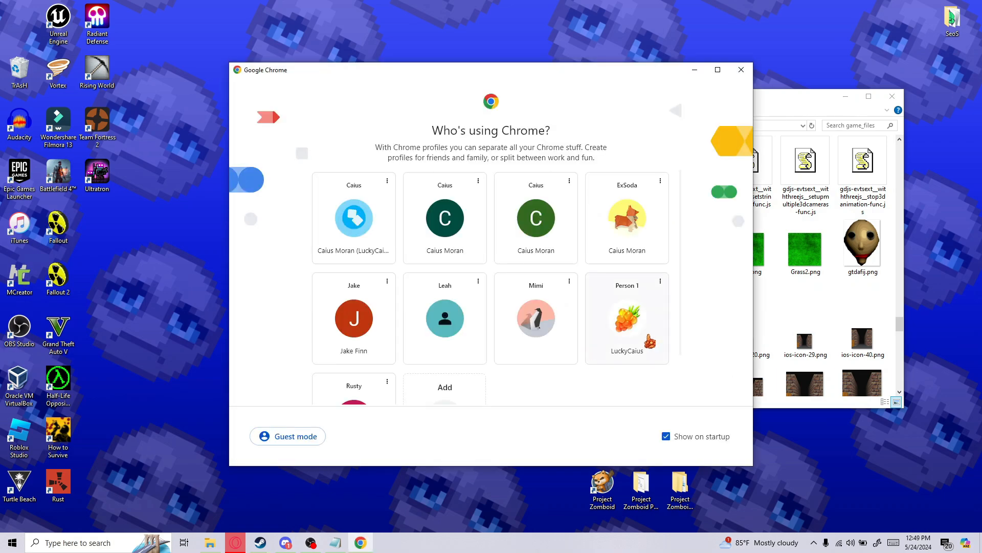
pyautogui.click(626, 318)
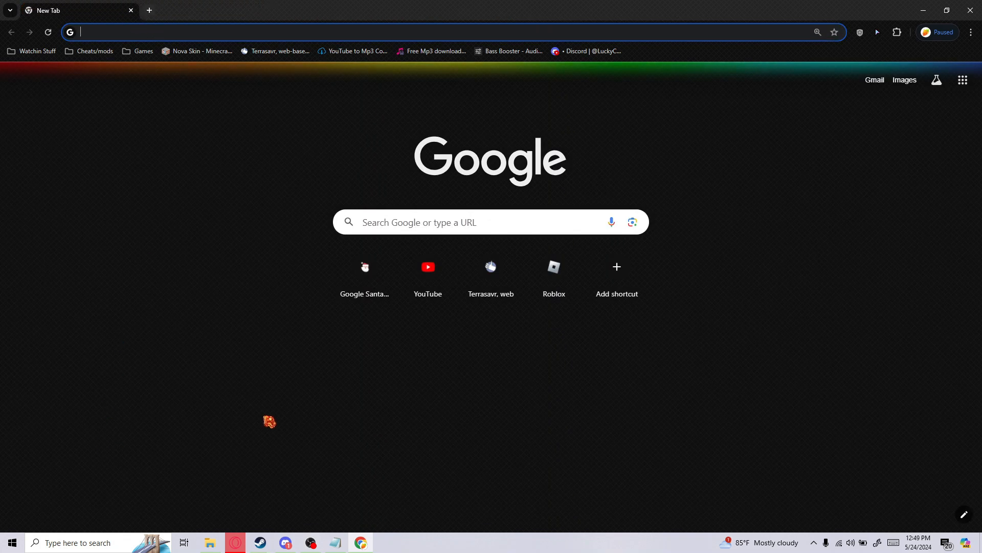
pyautogui.click(94, 542)
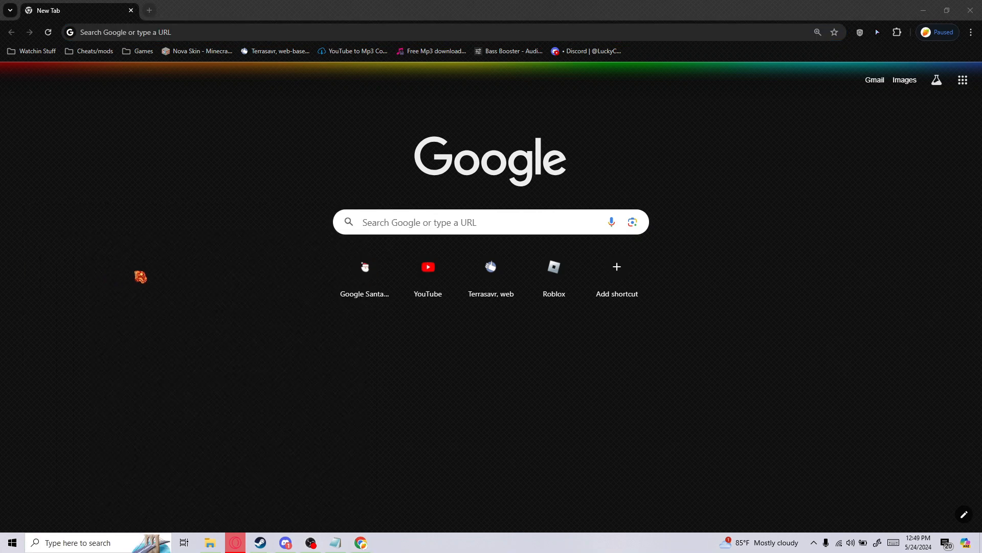
# Search 'chrome', open Chrome's Application folder, and highlight its path for copying
pyautogui.click(385, 542)
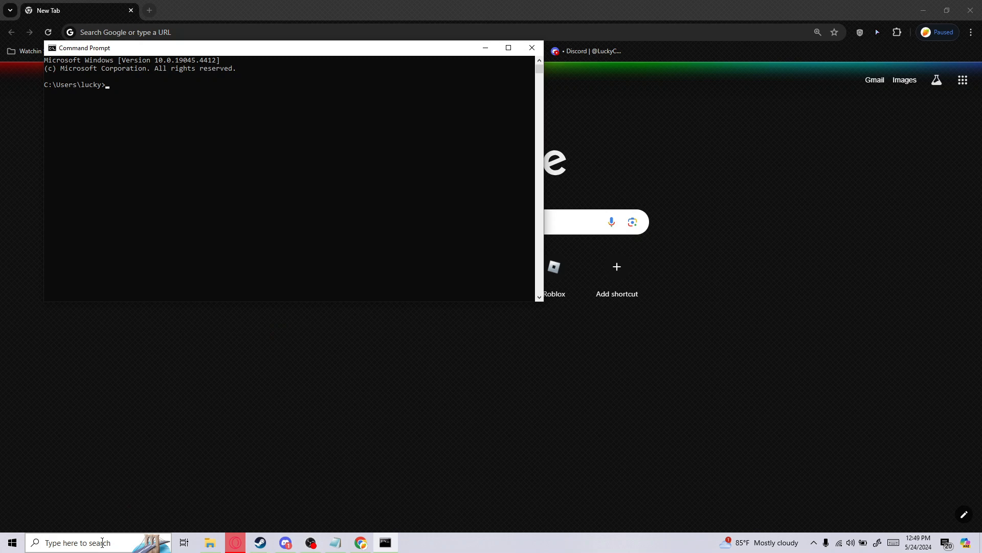
pyautogui.write('chrome')
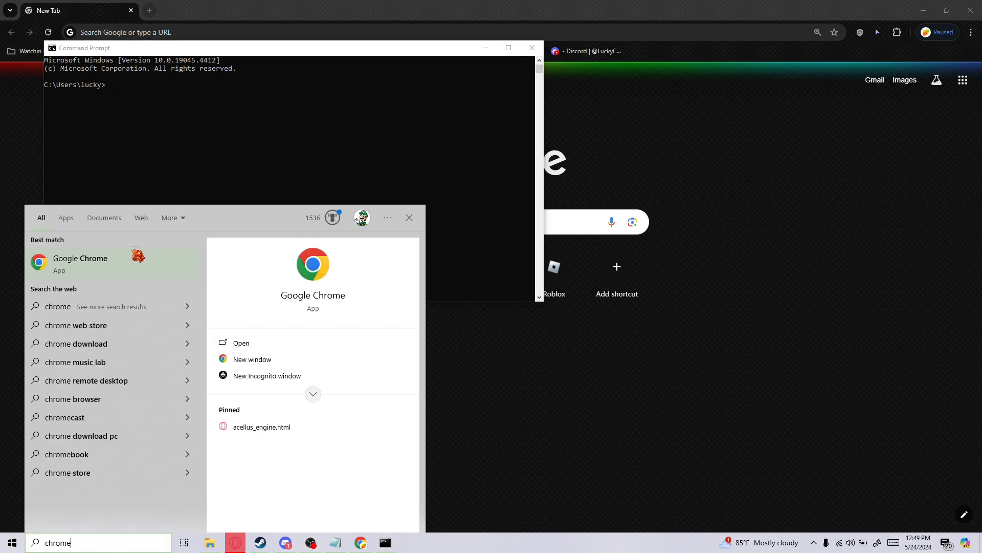
pyautogui.rightClick(81, 262)
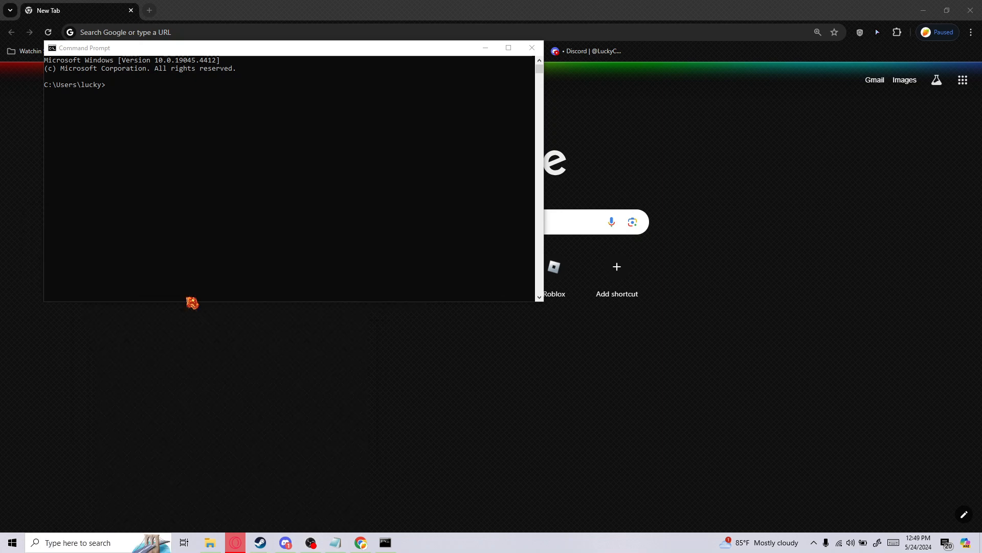
pyautogui.click(209, 542)
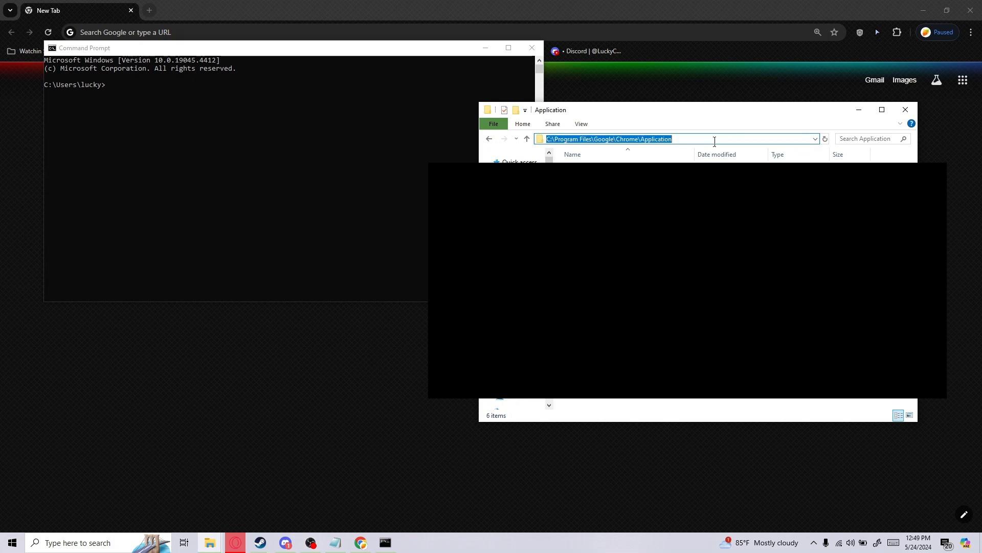
pyautogui.moveTo(216, 238)
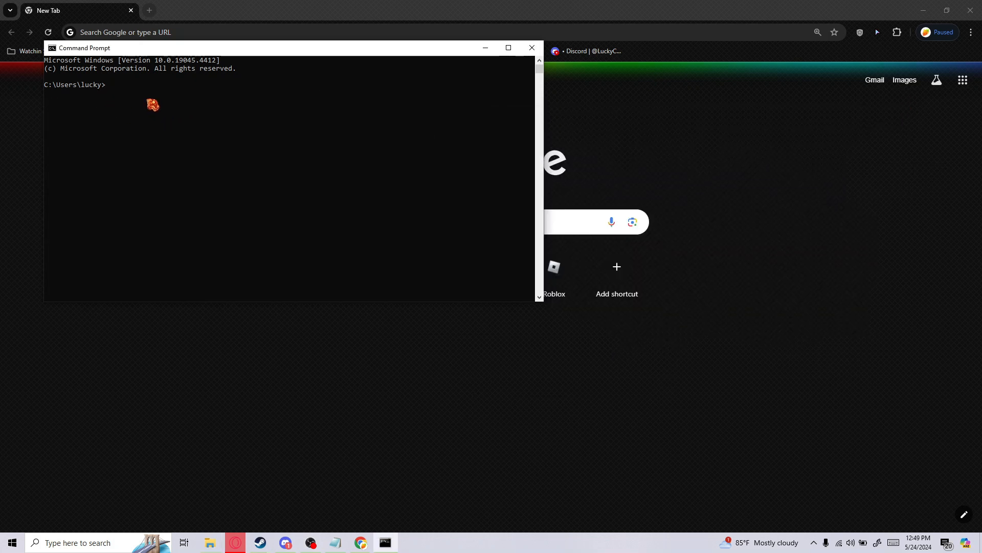
# Enter the quoted Chrome Application folder path ending in \Chrome.exe at the prompt
pyautogui.write('""')
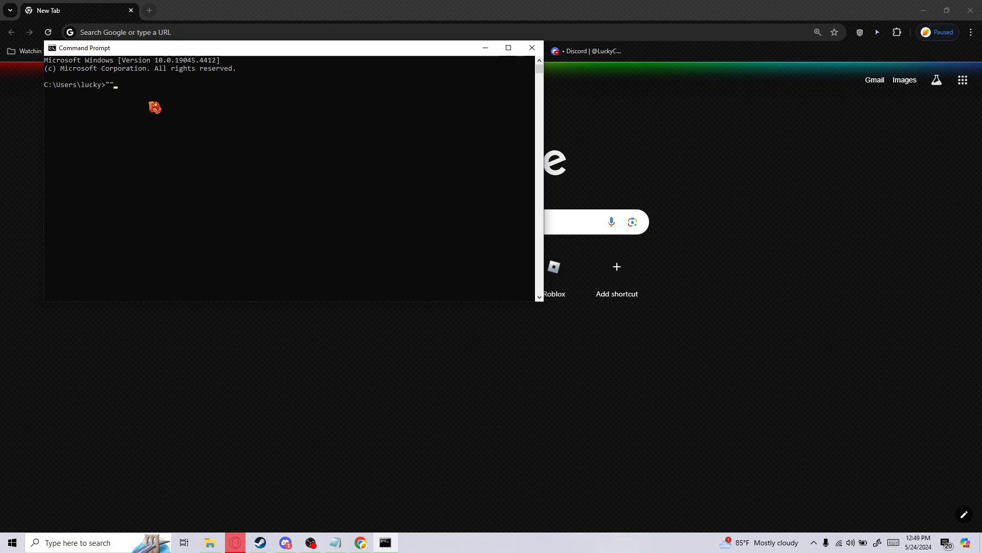
pyautogui.press('Backspace')
pyautogui.write('C:\\Program Files\\Google\\Chrome\\Application')
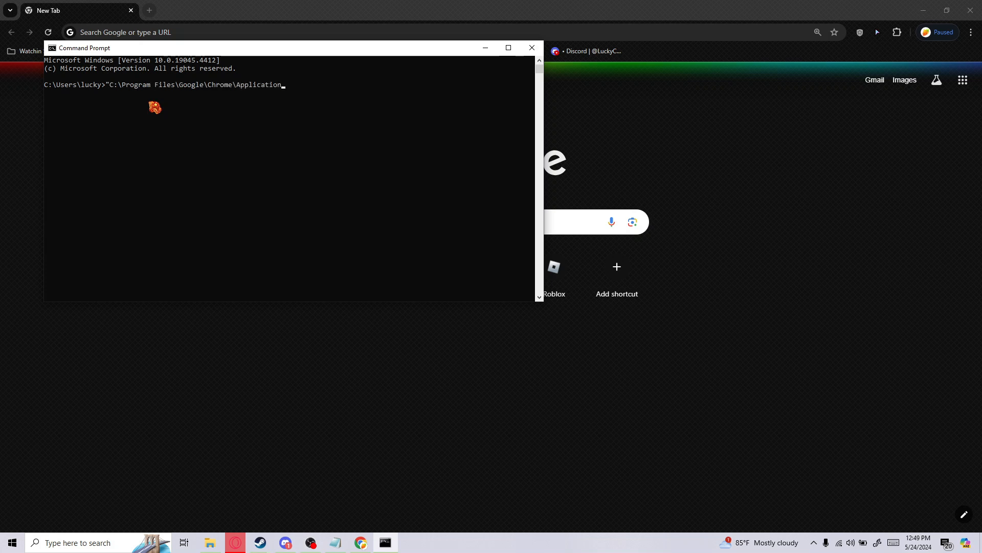
pyautogui.moveTo(181, 114)
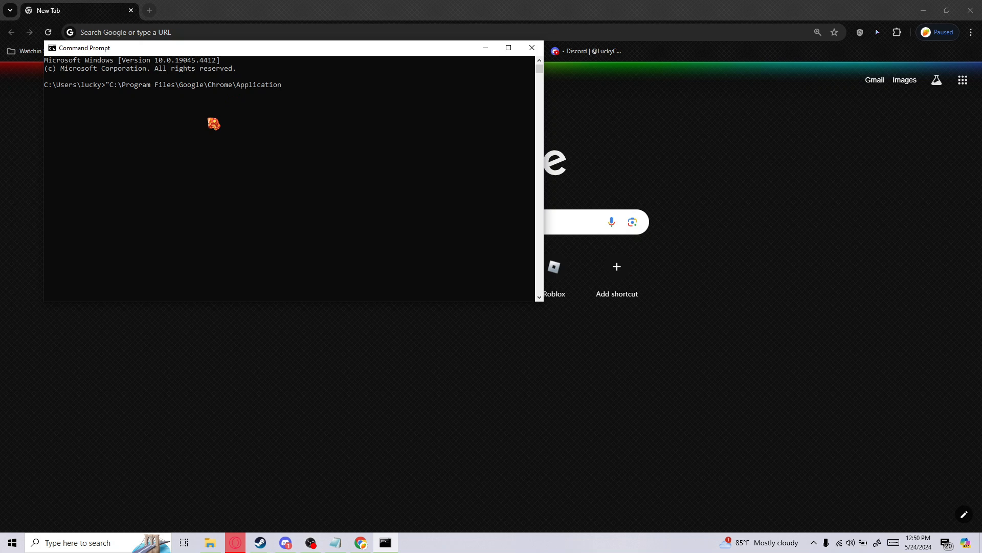
pyautogui.write('\\')
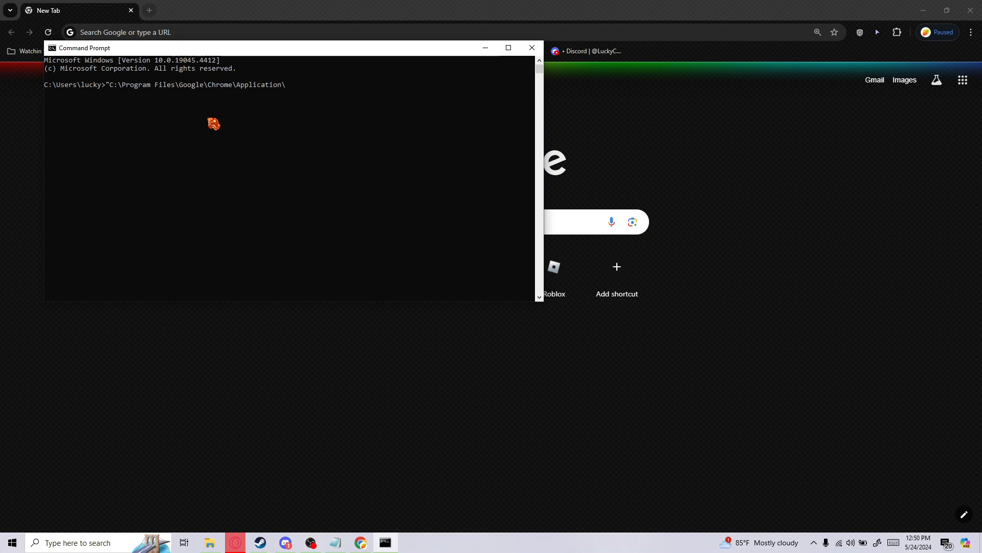
pyautogui.write('Chrome.ex')
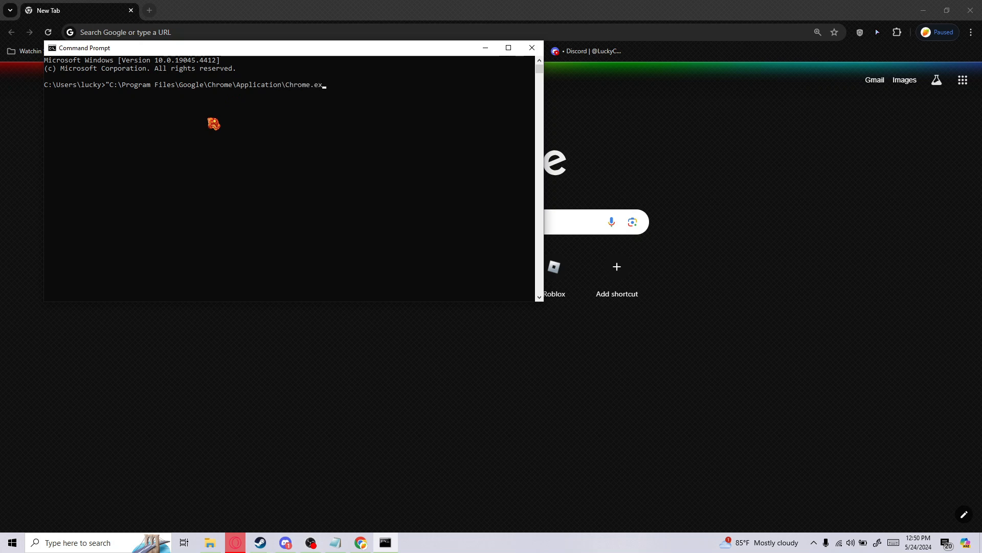
pyautogui.write('e"')
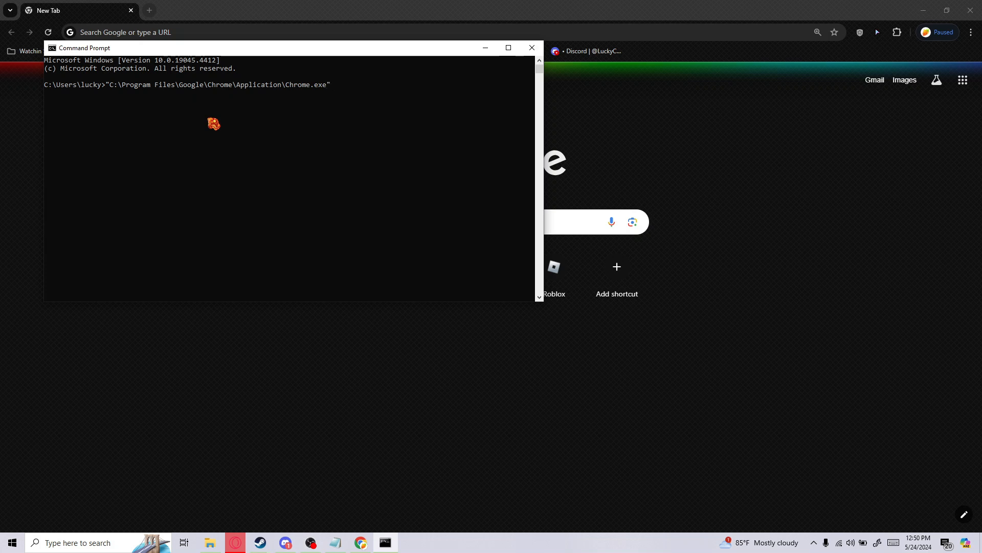
pyautogui.moveTo(428, 143)
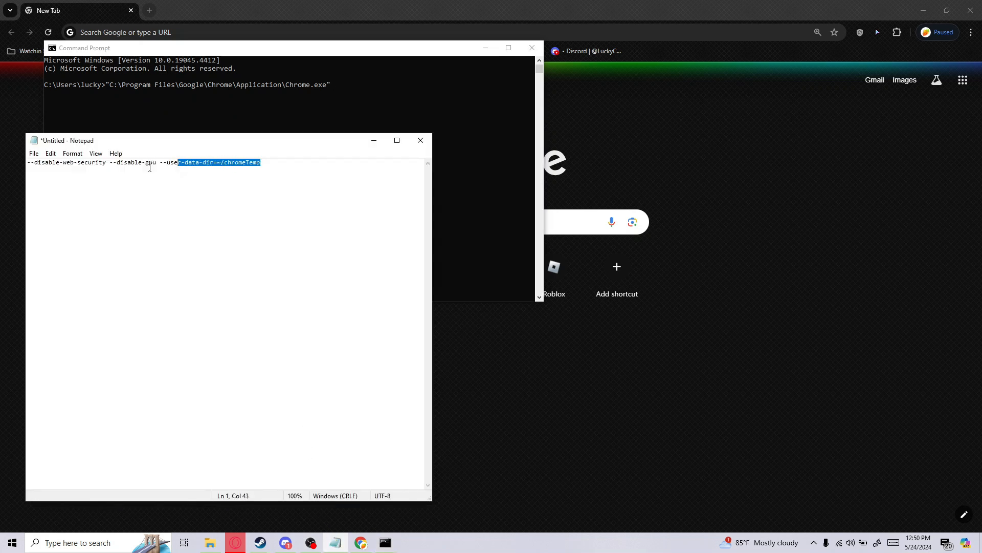
# Select the '--disable-web-security --disable-gpu --user-data-dir=~/chromeTemp' flags line in Notepad
pyautogui.press('ctrl+a')
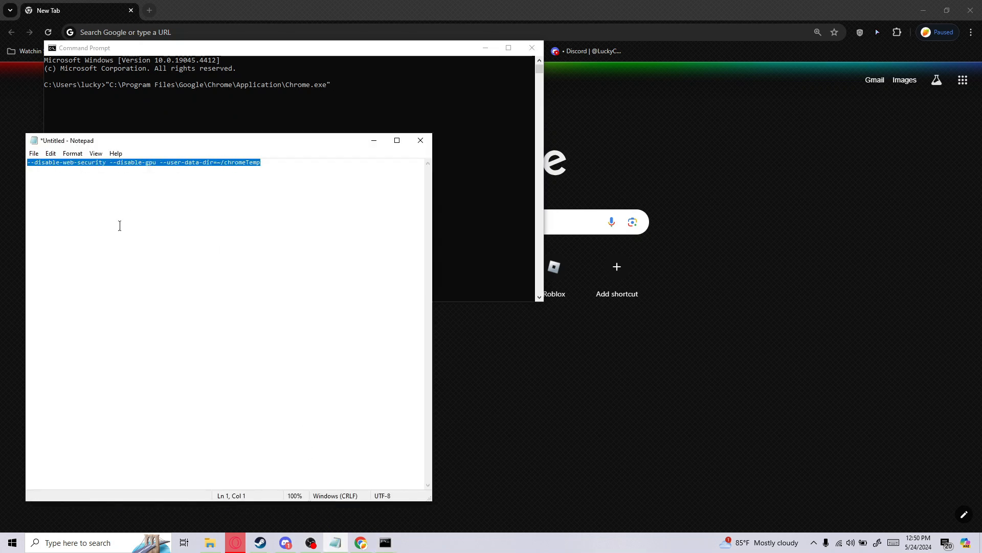
pyautogui.moveTo(154, 181)
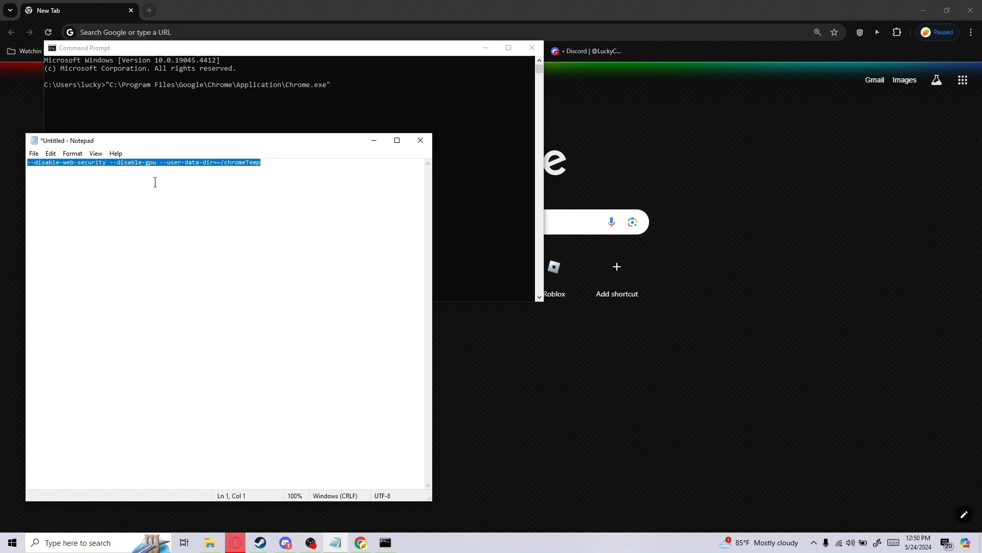
pyautogui.moveTo(219, 181)
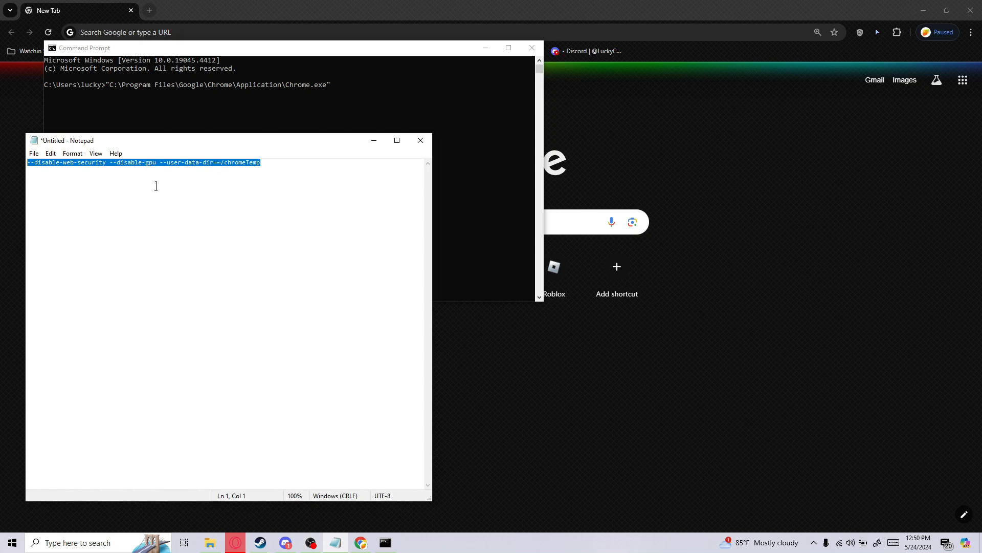
pyautogui.moveTo(145, 229)
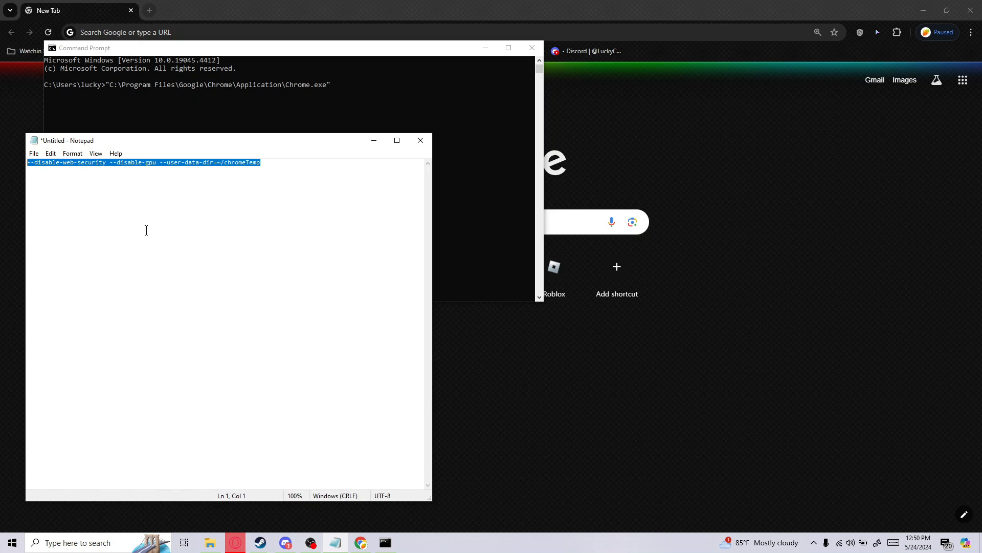
pyautogui.moveTo(192, 263)
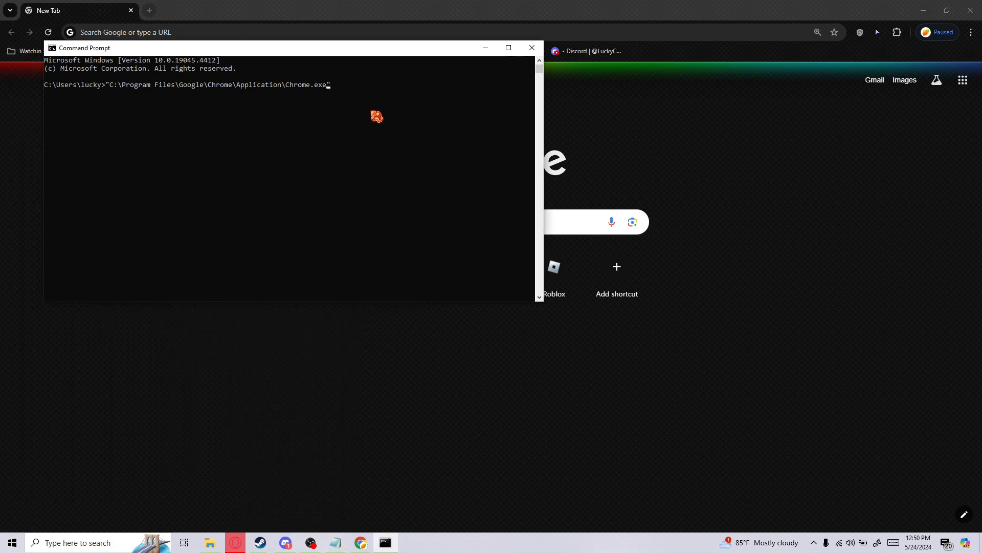
# Run Chrome.exe with --disable-web-security --disable-gpu --user-data-dir=~/chromeTemp, closing the old Chrome window
pyautogui.write('--disable-web-security --disable-gpu --user-data-dir=~/chromeTemp')
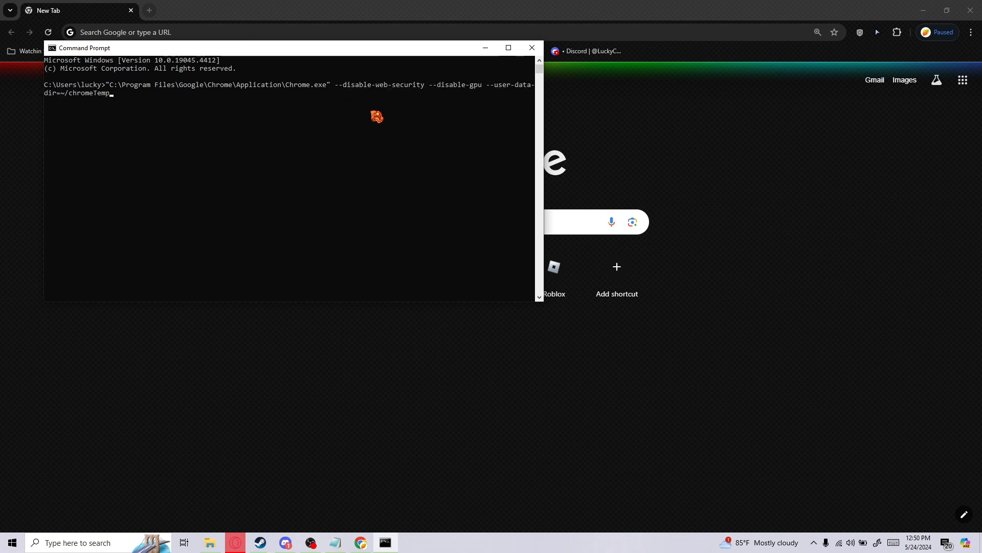
pyautogui.press('Return')
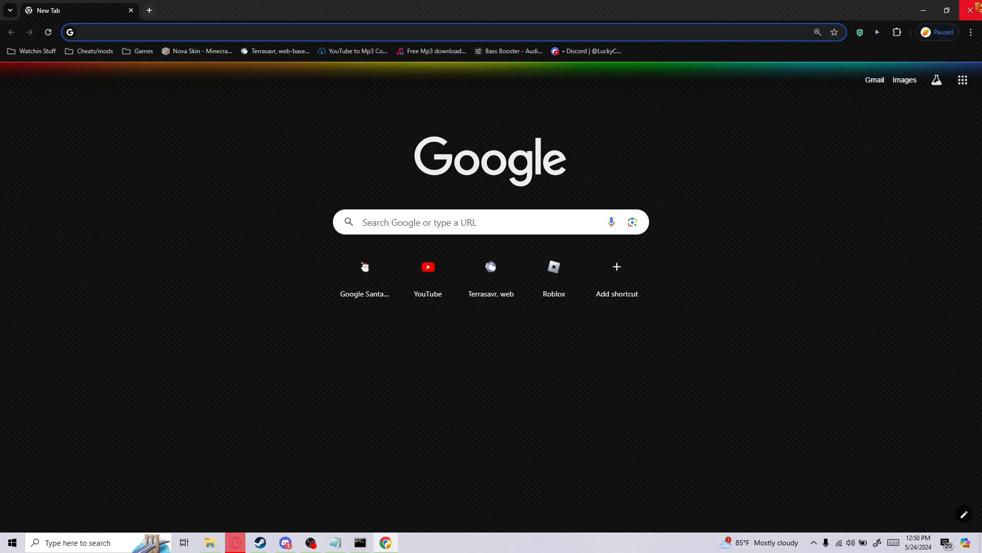
pyautogui.click(974, 11)
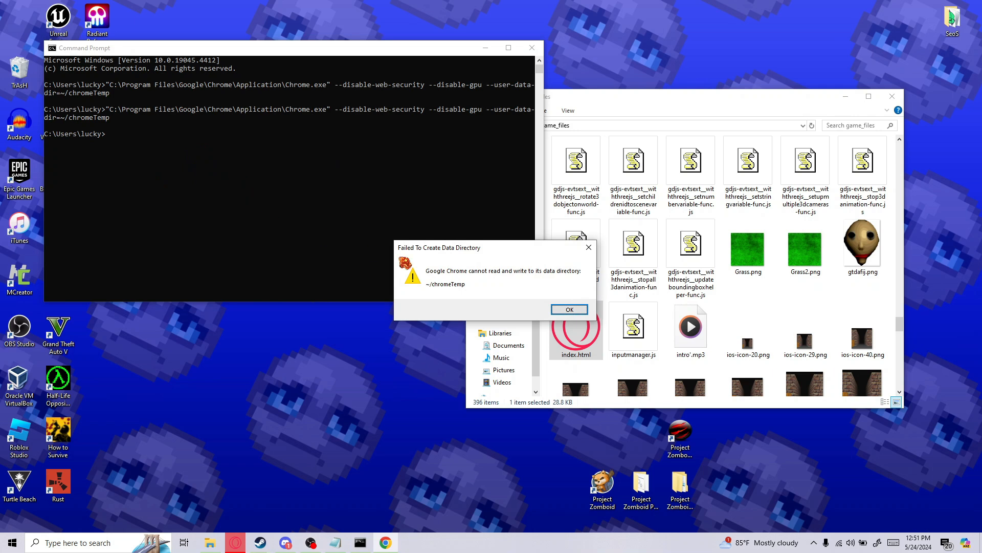
pyautogui.click(568, 309)
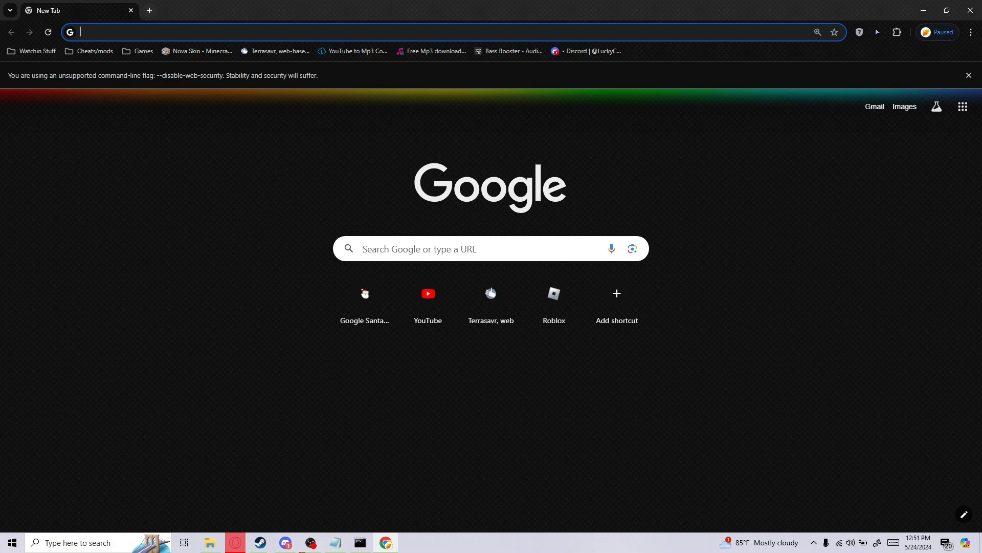
pyautogui.moveTo(210, 542)
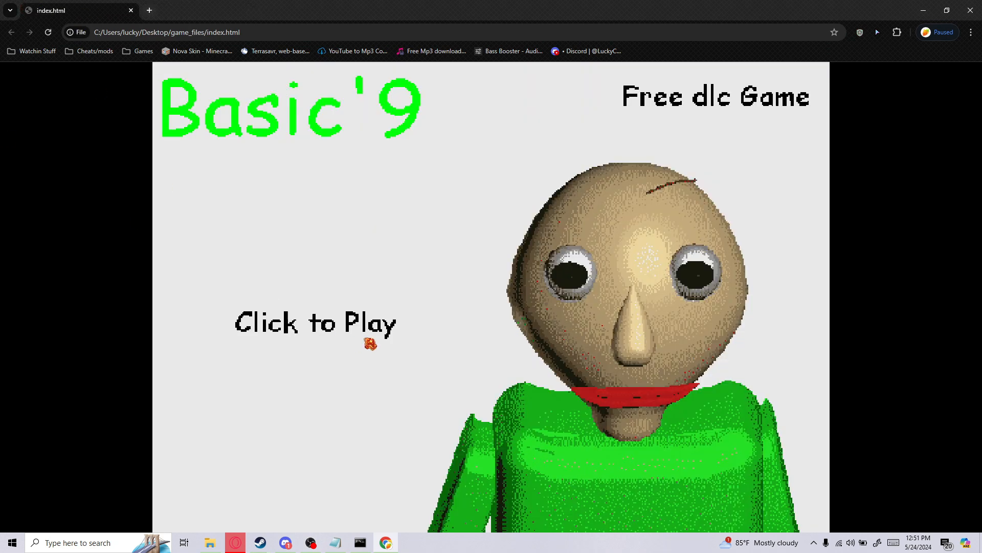
# Click 'Click to Play' on the local Basic'9 game_files index.html page
pyautogui.click(315, 323)
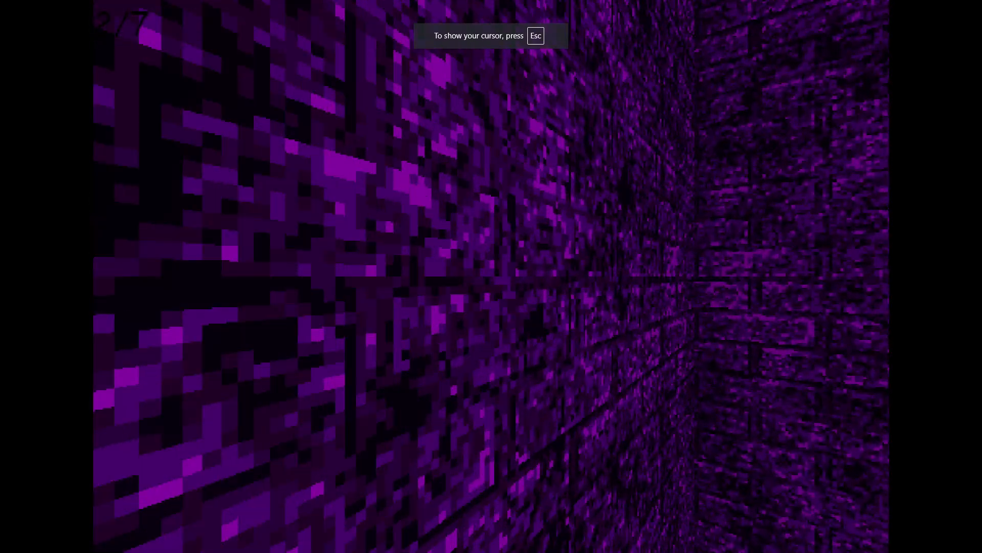